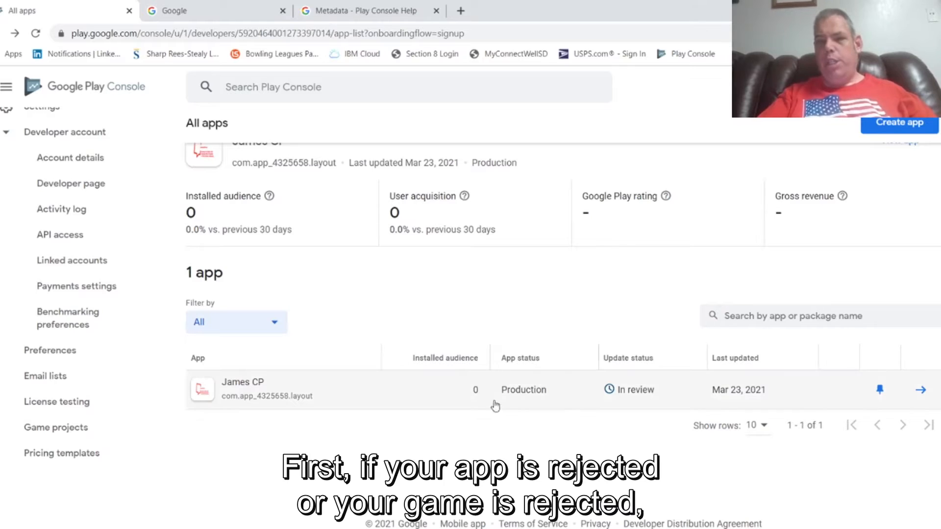
{"action": "mouse_move", "coordinate": [586, 400]}
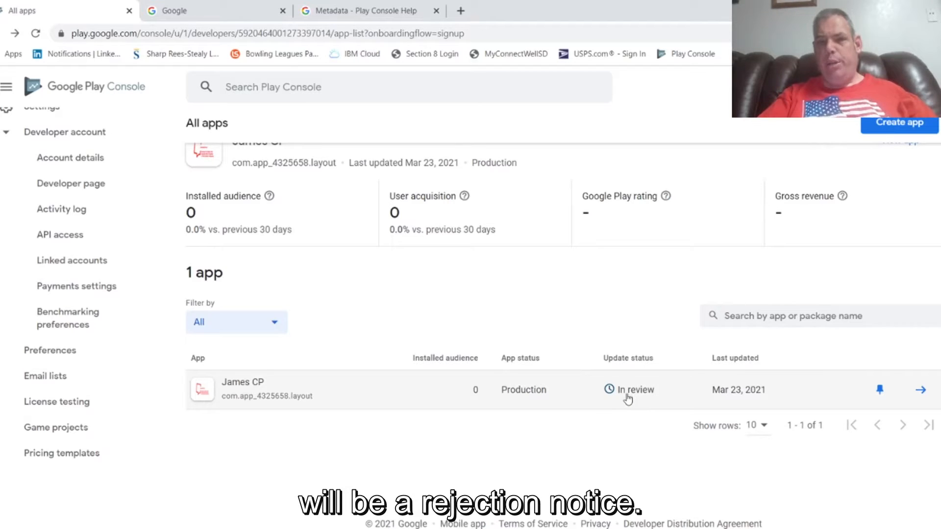
{"action": "mouse_move", "coordinate": [606, 424]}
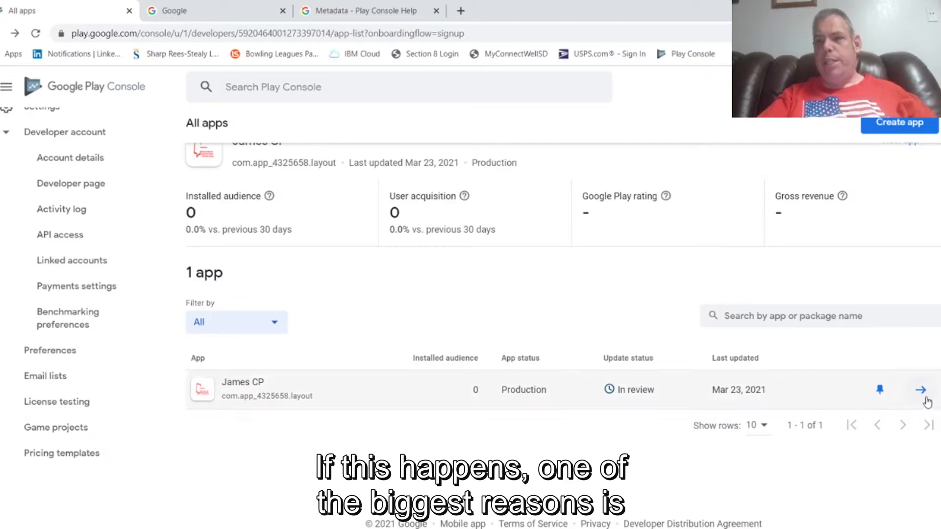
{"action": "mouse_move", "coordinate": [921, 391]}
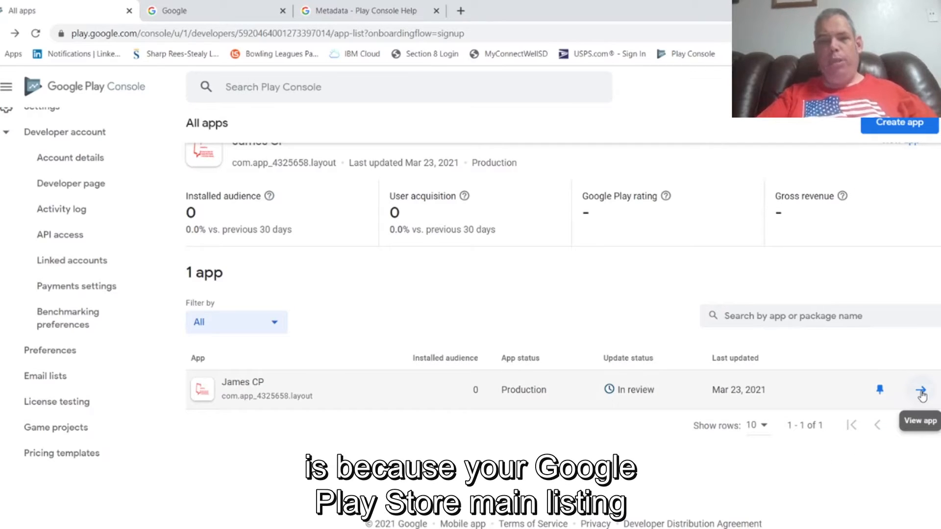
Open the James CP app's dashboard from the apps list.
{"action": "left_click", "coordinate": [924, 393]}
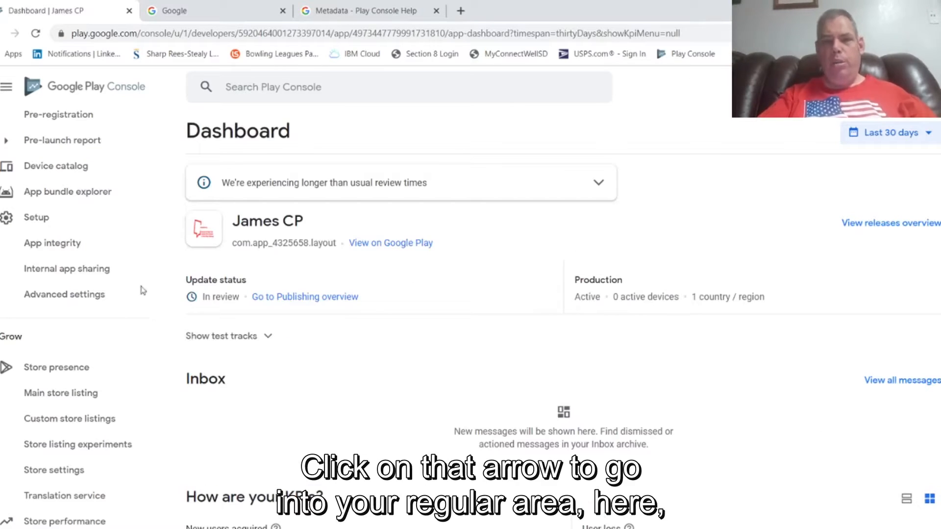
{"action": "mouse_move", "coordinate": [558, 315]}
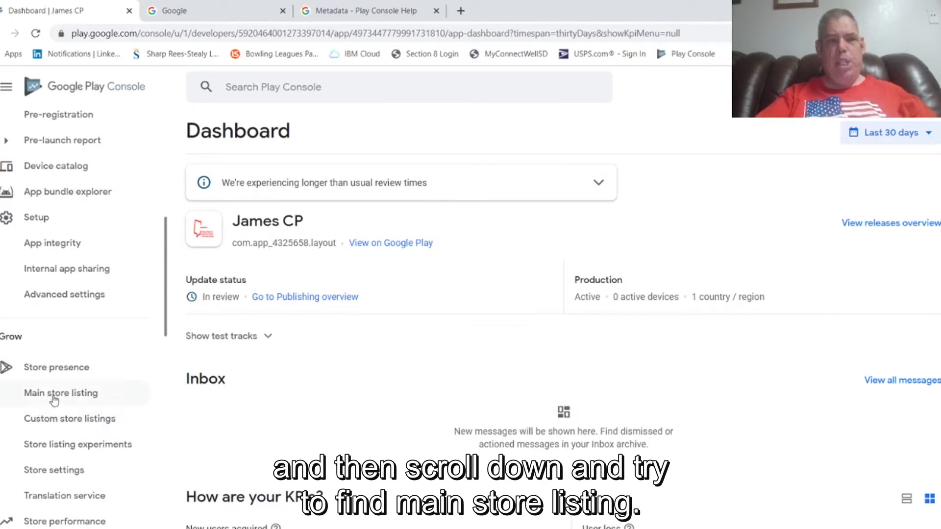
View the main store listing's short and full descriptions, then Google's metadata policy help page.
{"action": "left_click", "coordinate": [61, 393]}
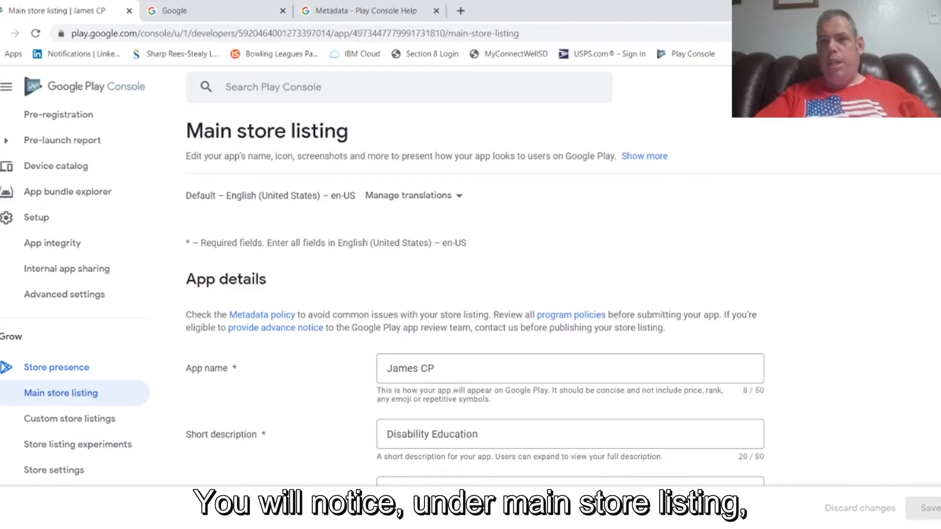
{"action": "scroll", "scroll_direction": "down", "scroll_amount": 3}
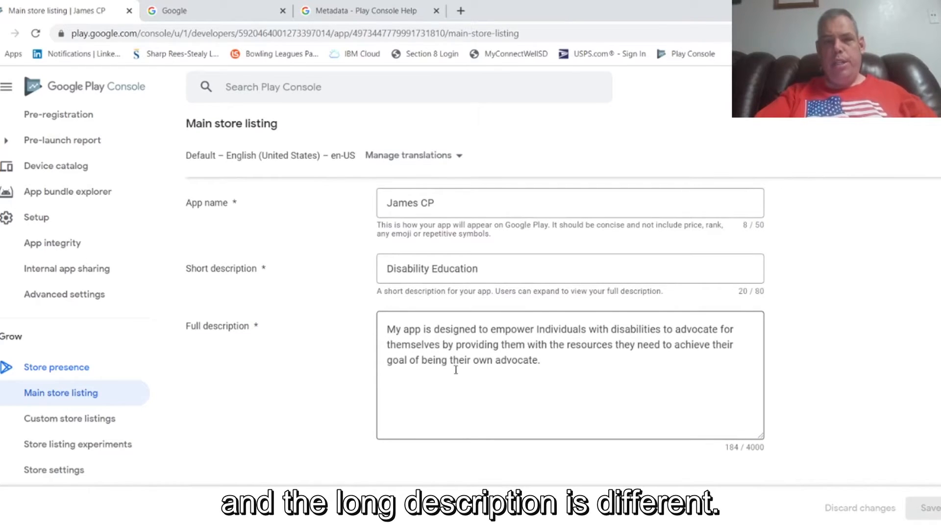
{"action": "mouse_move", "coordinate": [457, 367]}
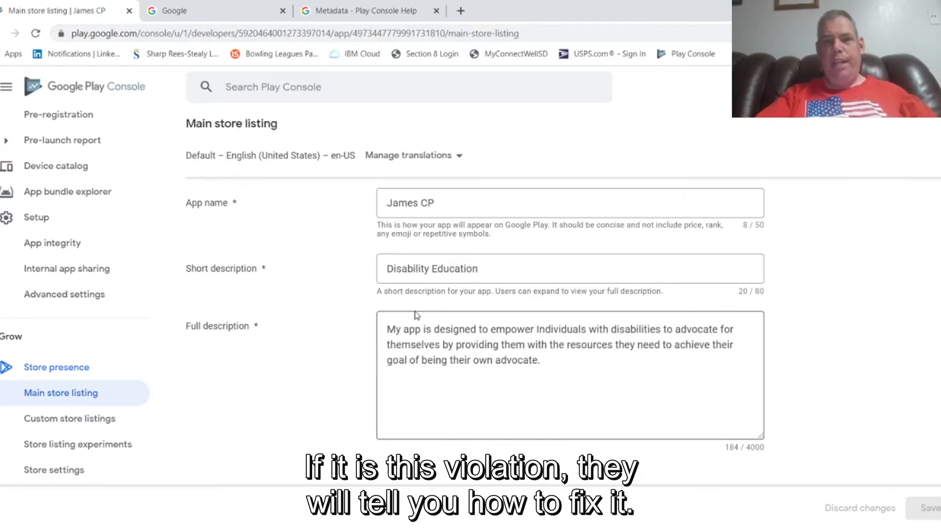
{"action": "mouse_move", "coordinate": [413, 312]}
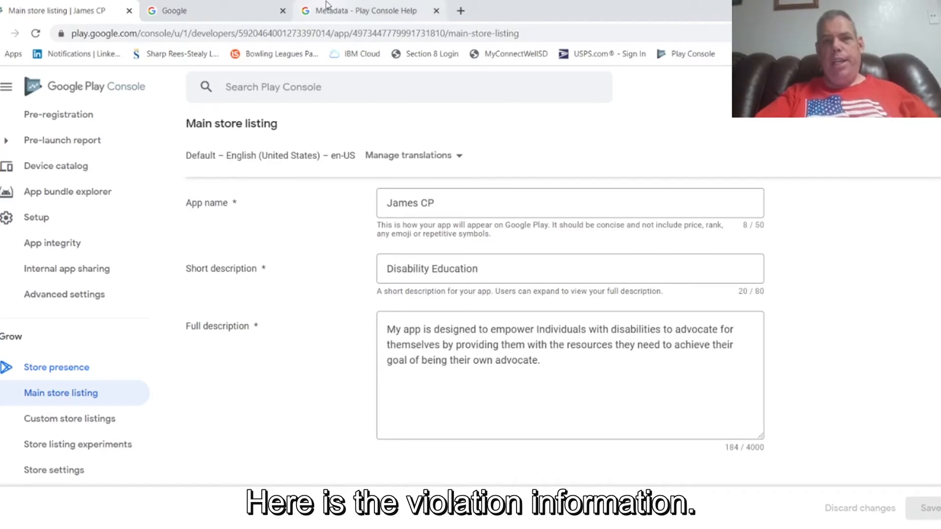
{"action": "left_click", "coordinate": [373, 10]}
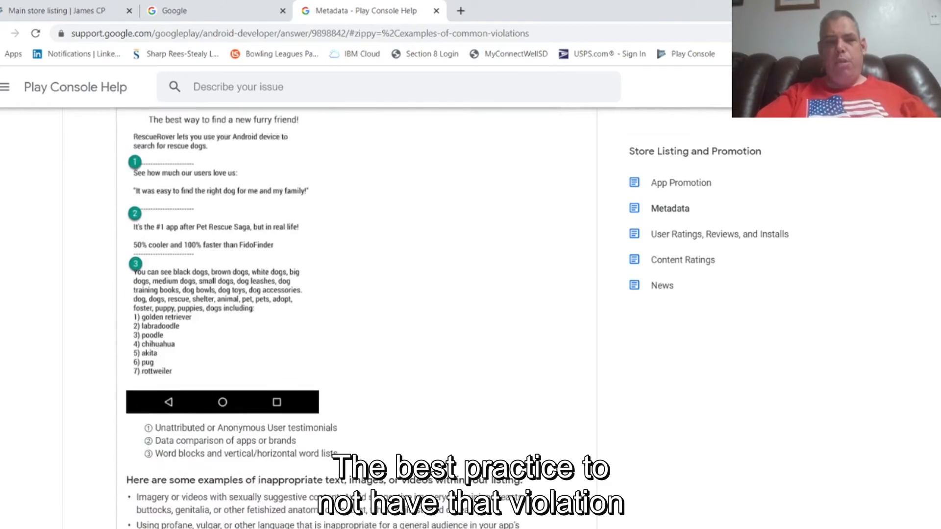
{"action": "scroll", "scroll_direction": "down", "scroll_amount": 3}
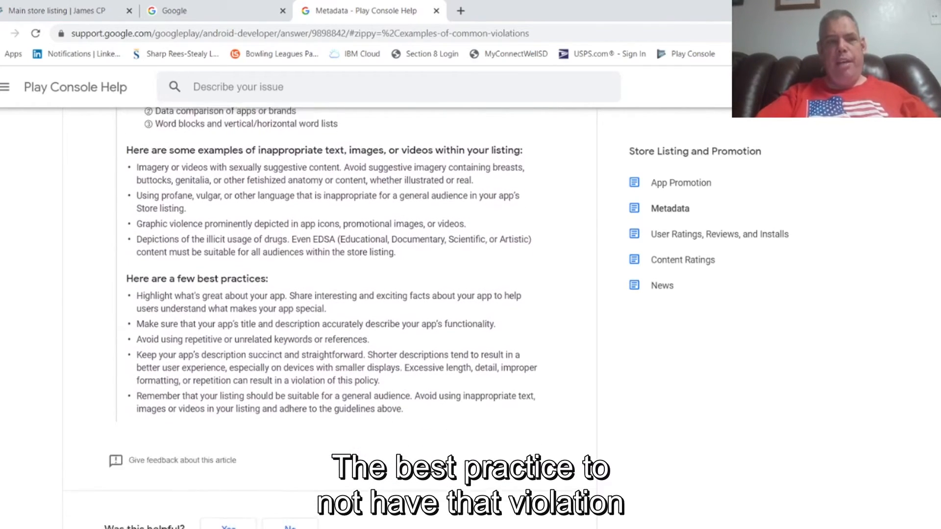
{"action": "scroll", "scroll_direction": "down", "scroll_amount": 3}
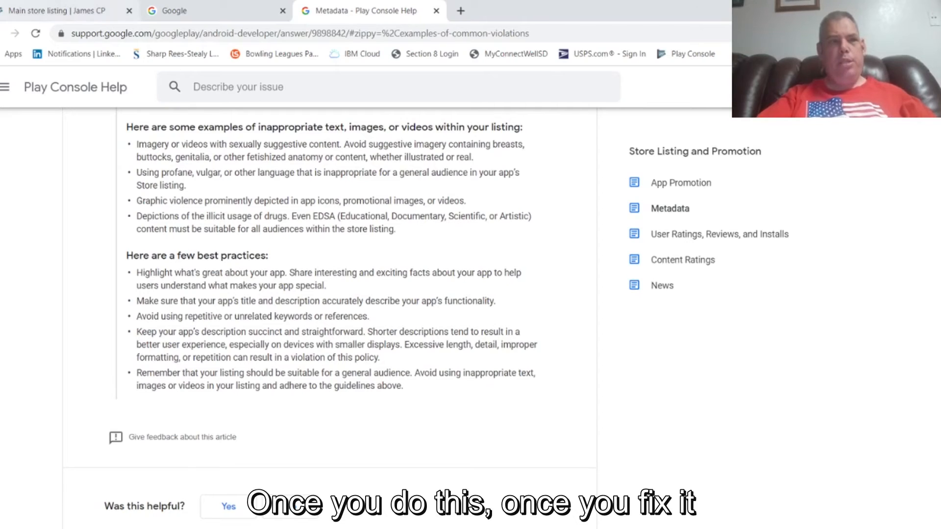
{"action": "left_click", "coordinate": [63, 10]}
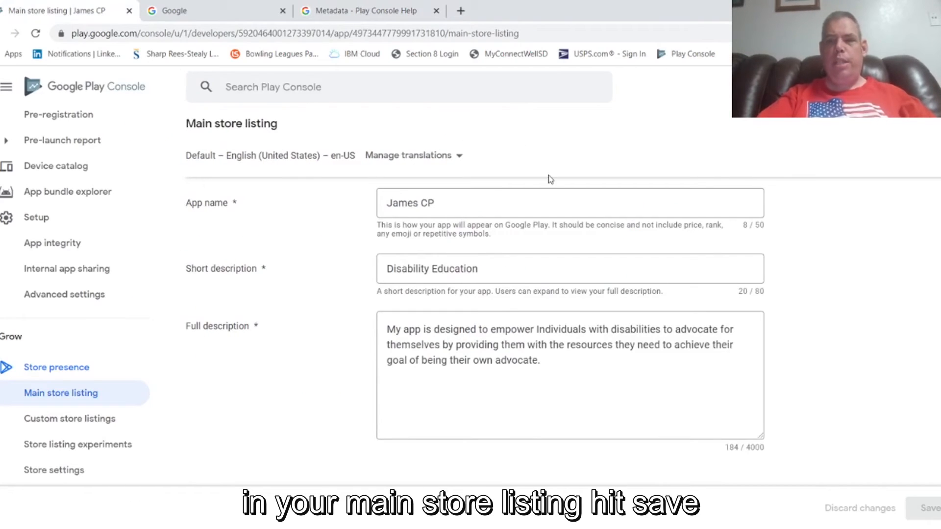